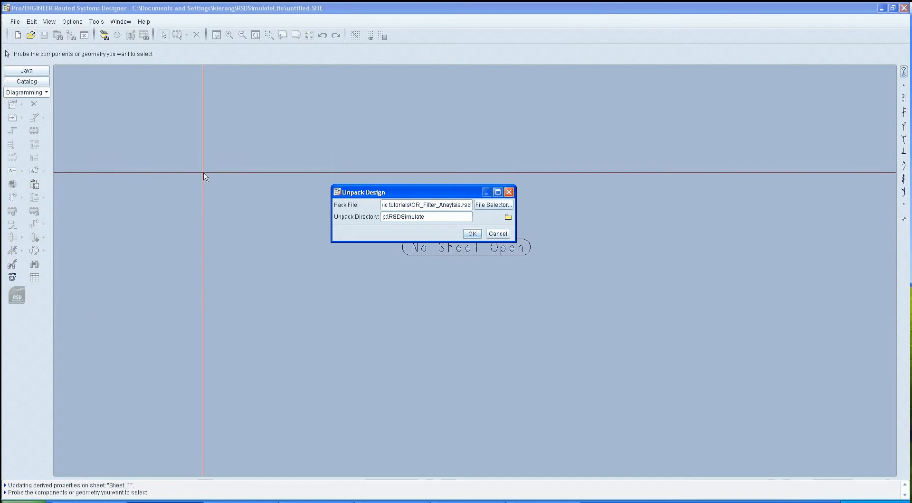
Confirm the unpack and load the CR_Filter_Analysis design Des-2926 with its empty Sheet_1.
click(472, 234)
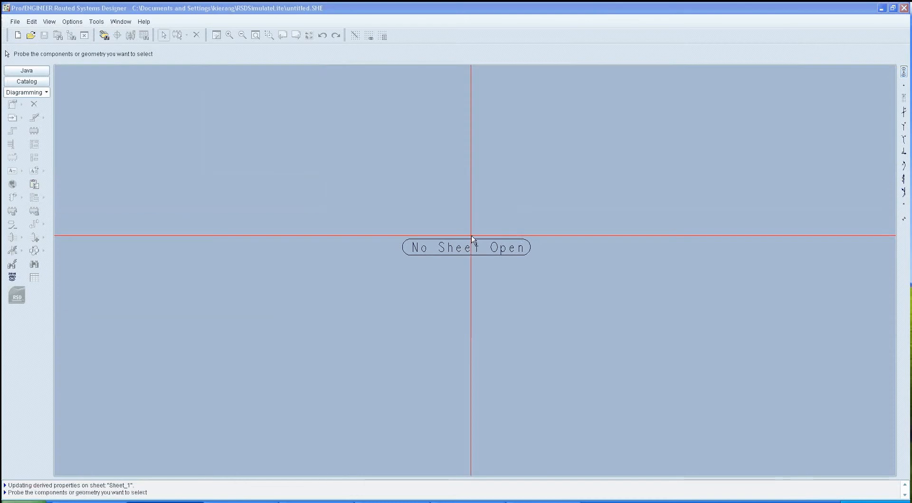
click(32, 34)
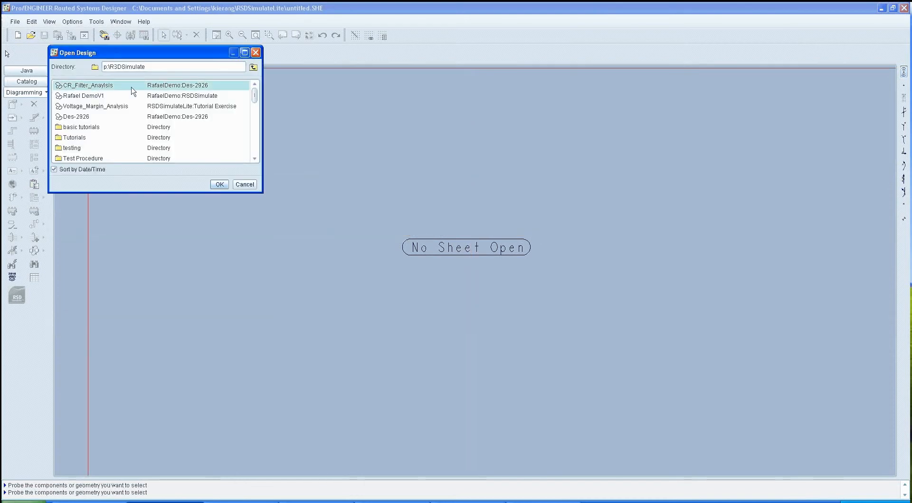
click(218, 185)
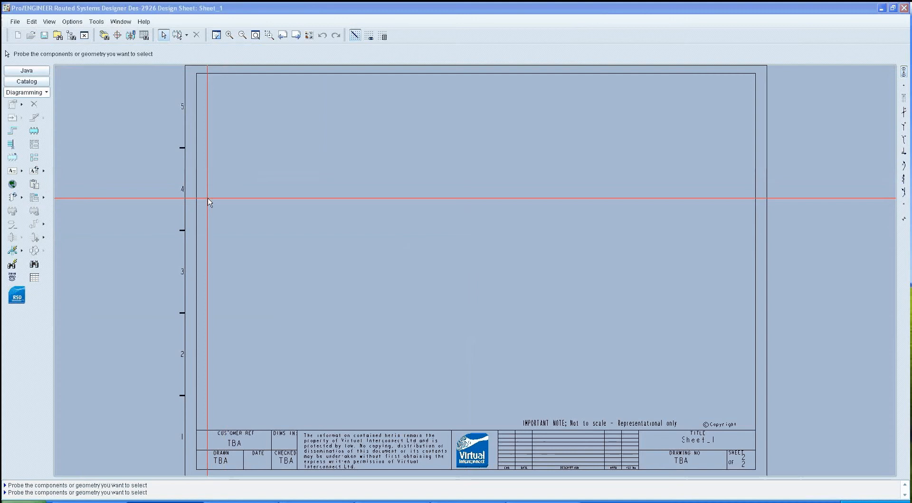
mouse_move(15, 296)
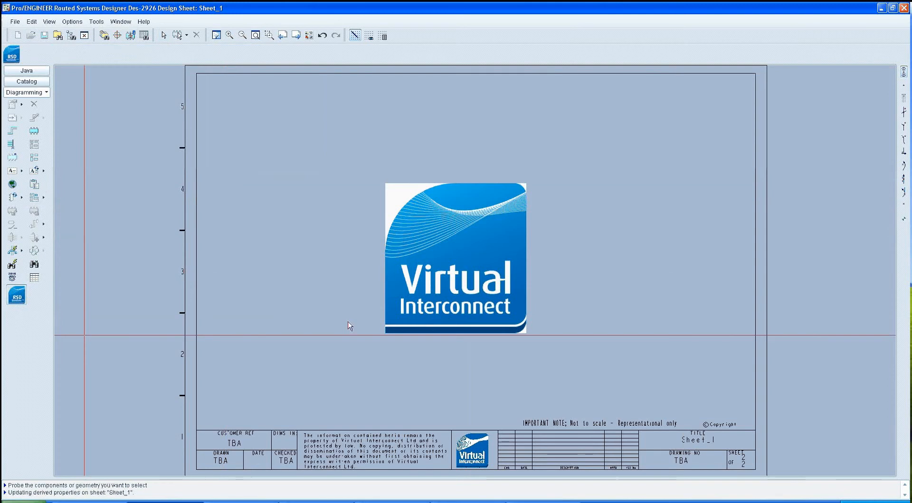
mouse_move(357, 326)
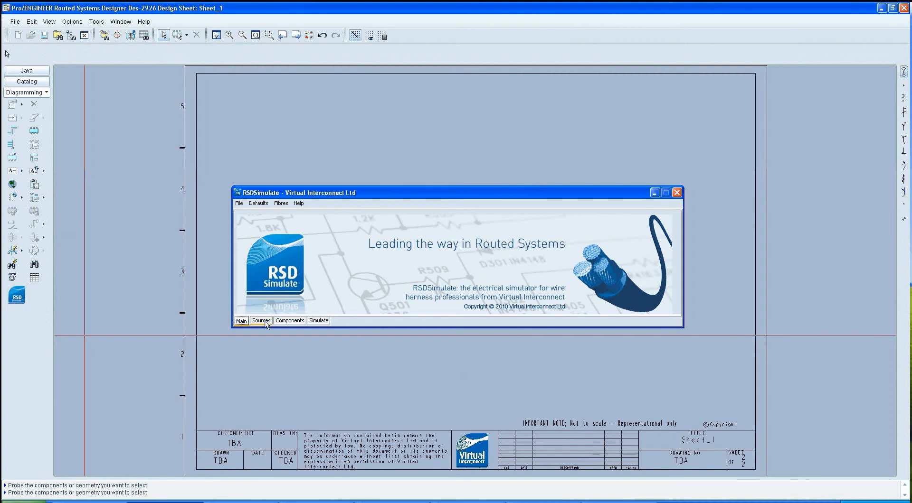
Place a 5 V pulse voltage source PVS 1 with 250 ms pulse width and 500 ms period.
click(260, 320)
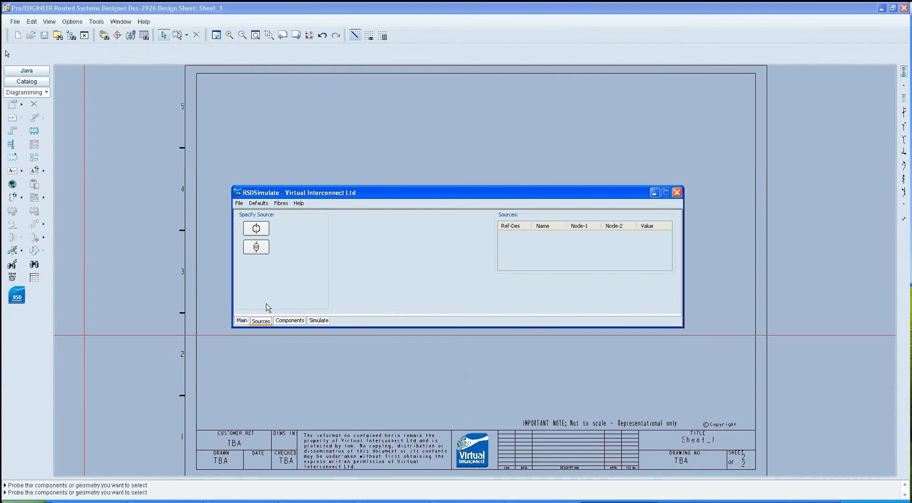
click(256, 228)
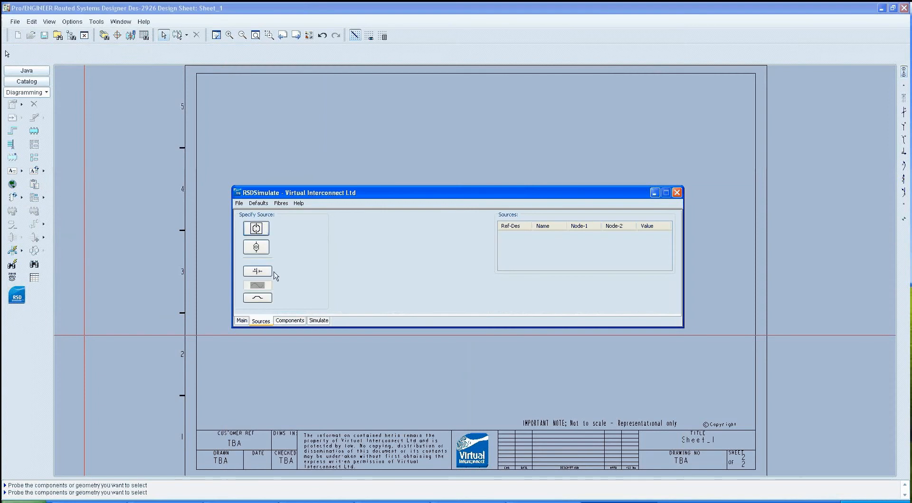
mouse_move(257, 297)
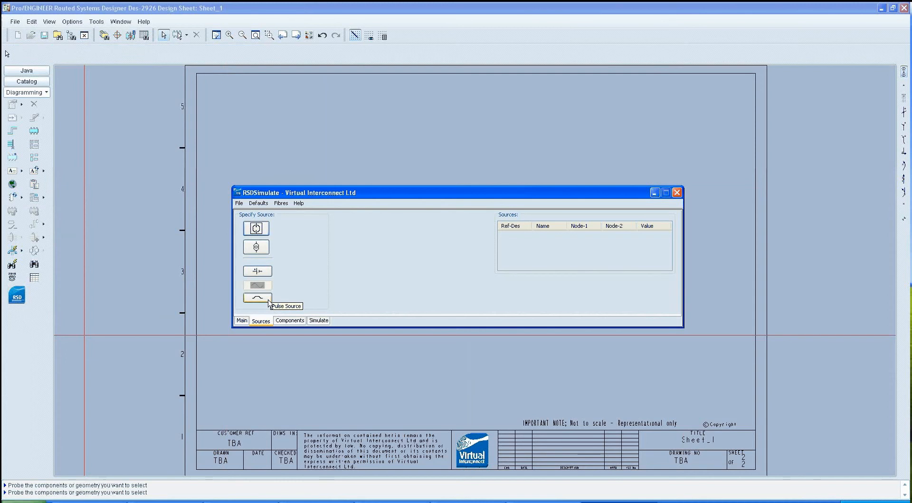
click(257, 297)
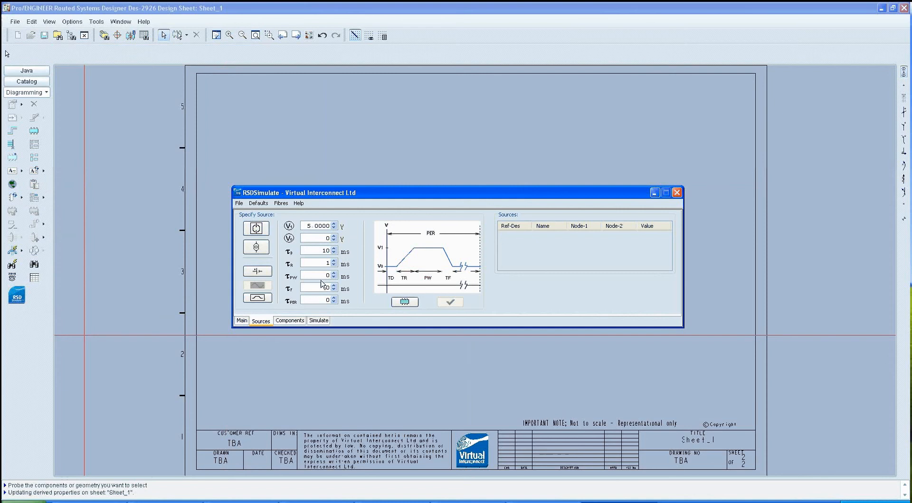
text(25)
text(1)
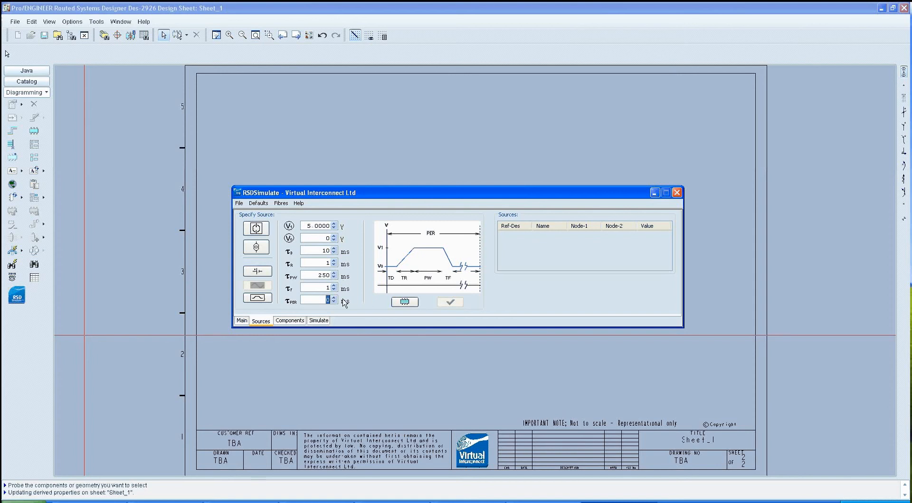
text(500)
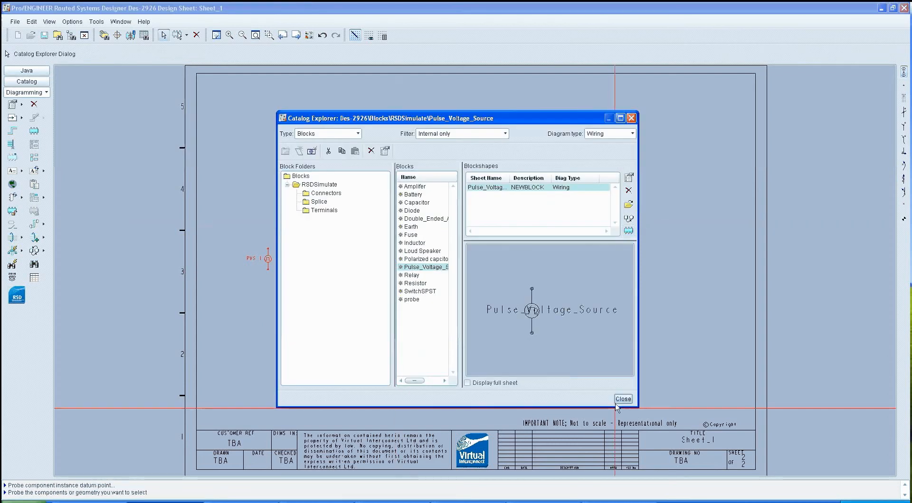
click(622, 399)
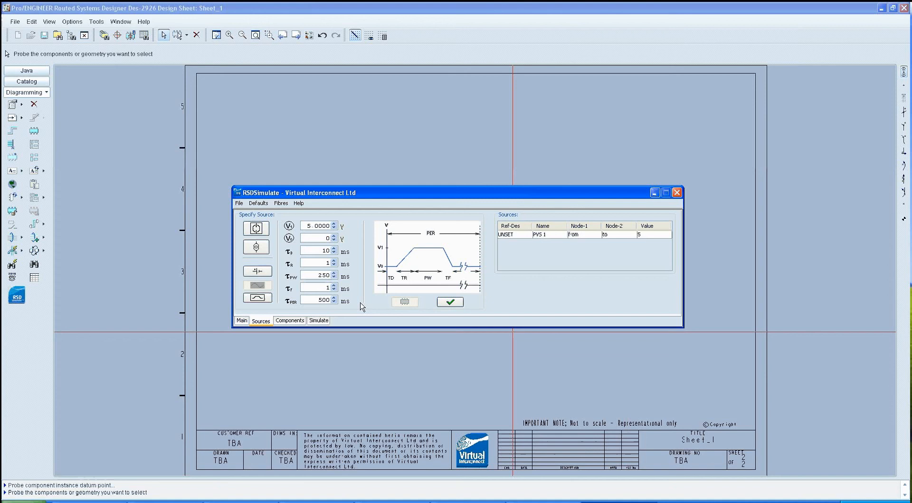
click(290, 320)
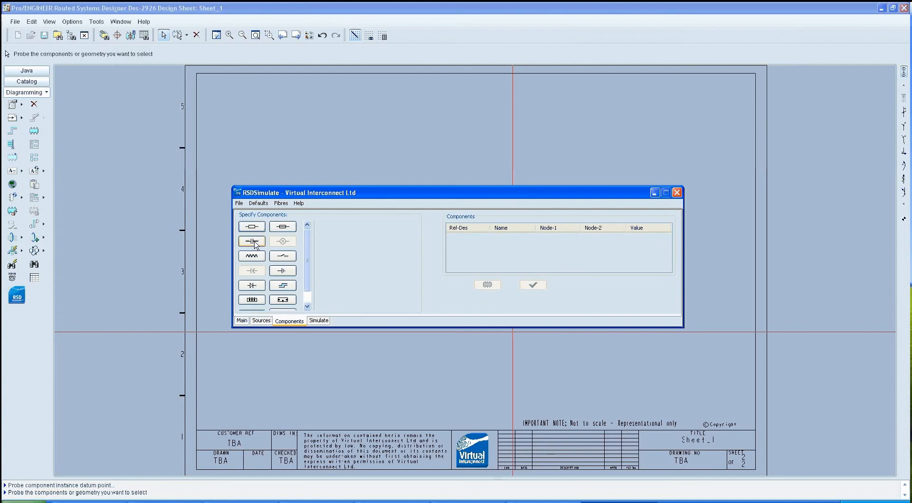
Place a 0.001 F capacitor C1 on the sheet from the Components catalog.
click(251, 241)
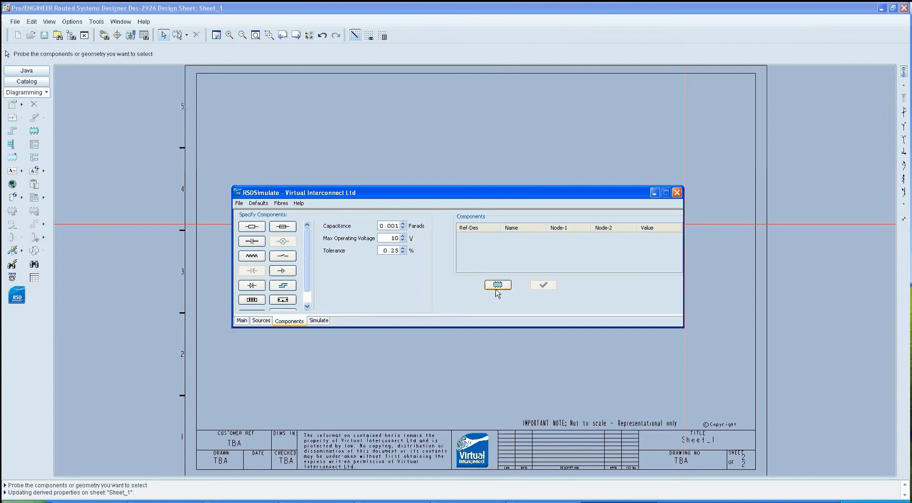
click(497, 285)
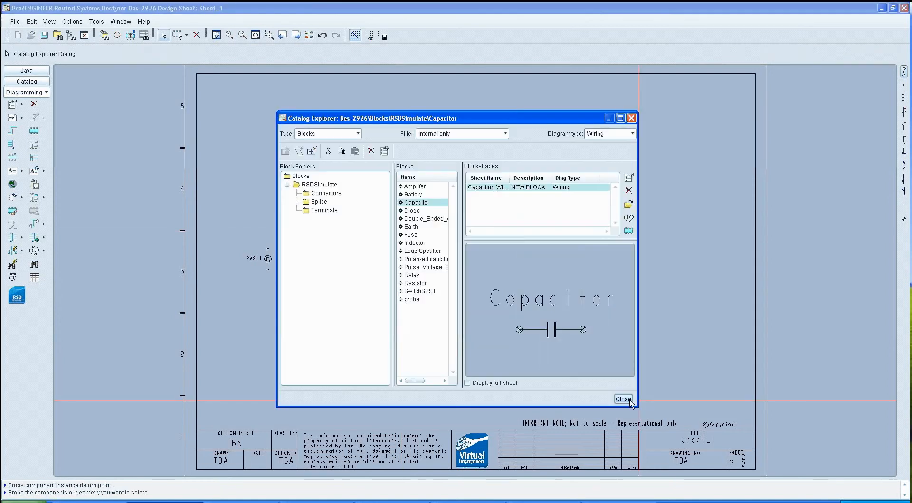
click(622, 399)
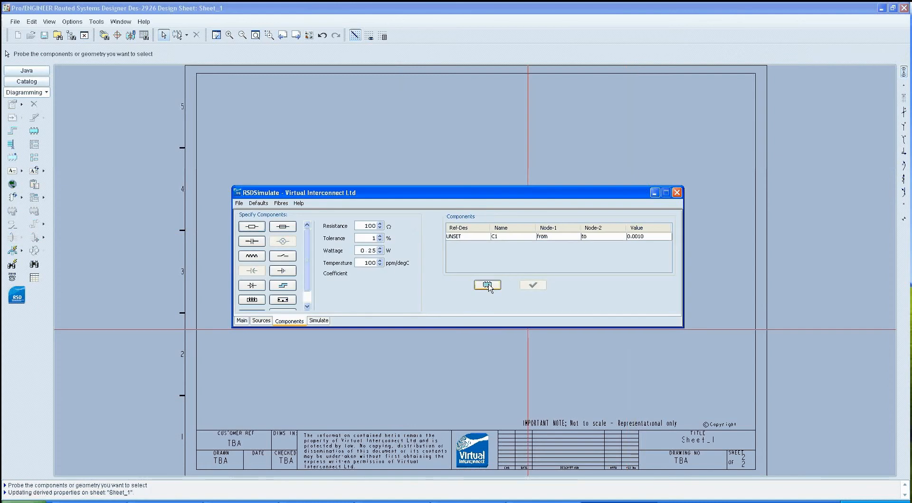
Place a 100 Ω resistor R1 on the sheet beside C1.
click(488, 285)
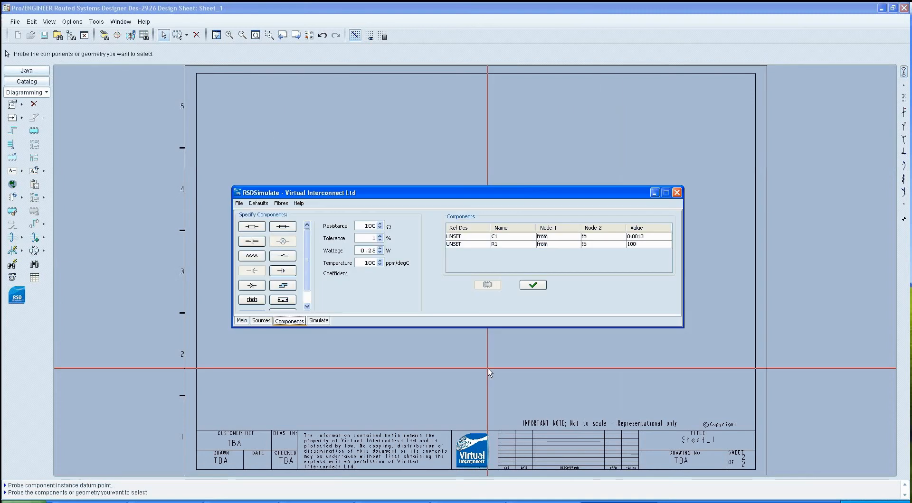
click(487, 285)
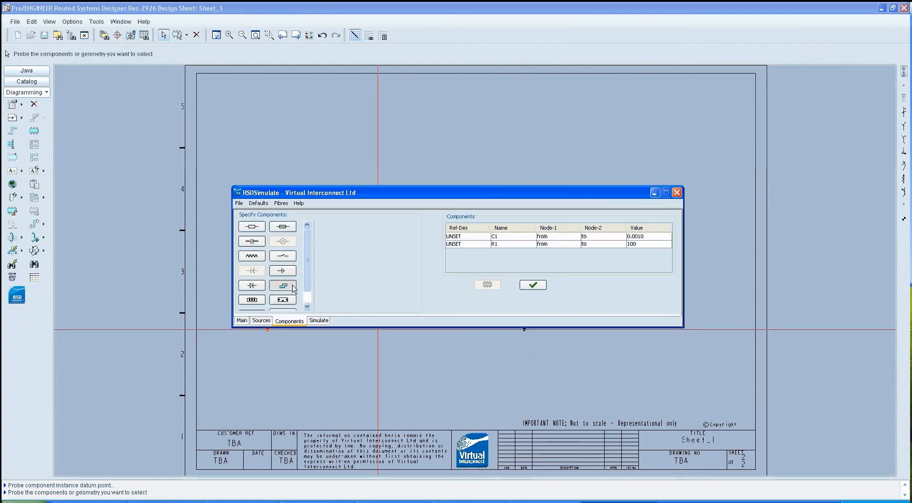
click(283, 285)
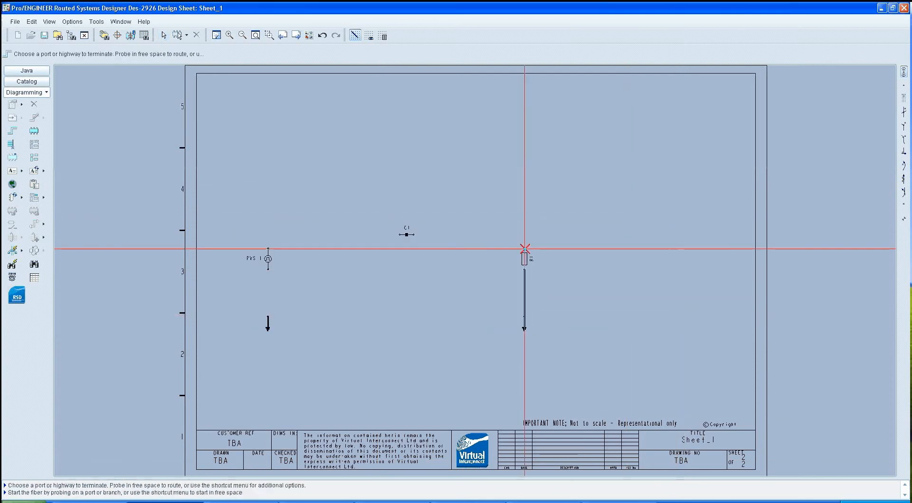
Route wires W-01 to W-03 between the PVS 1, C1 and R1 ports.
click(406, 235)
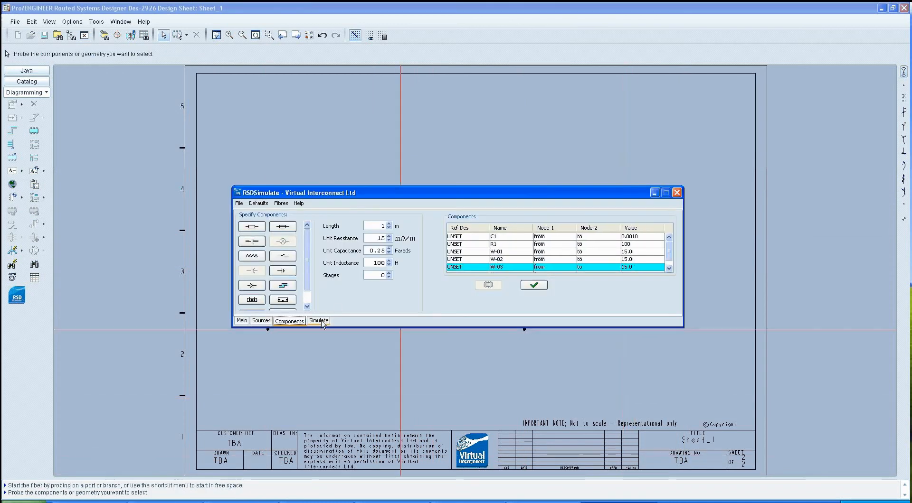
Place voltage probes on the source and capacitor nodes and run the transient simulation.
click(318, 321)
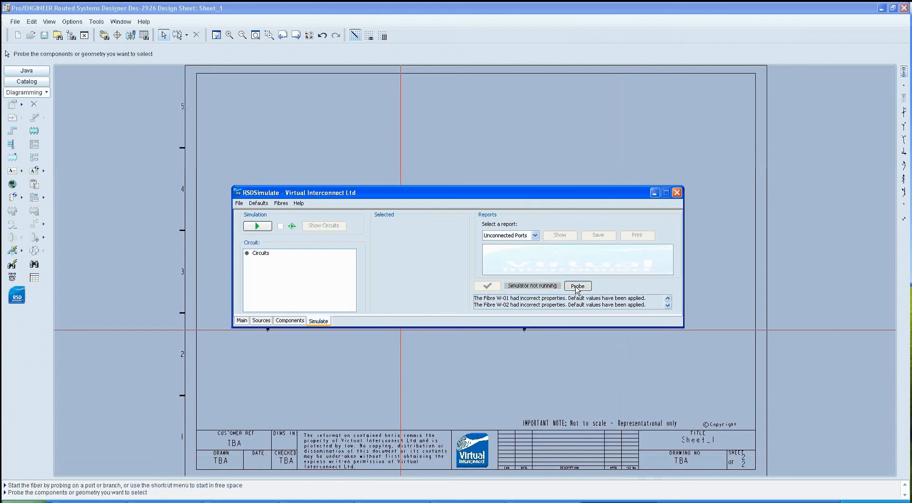
click(577, 286)
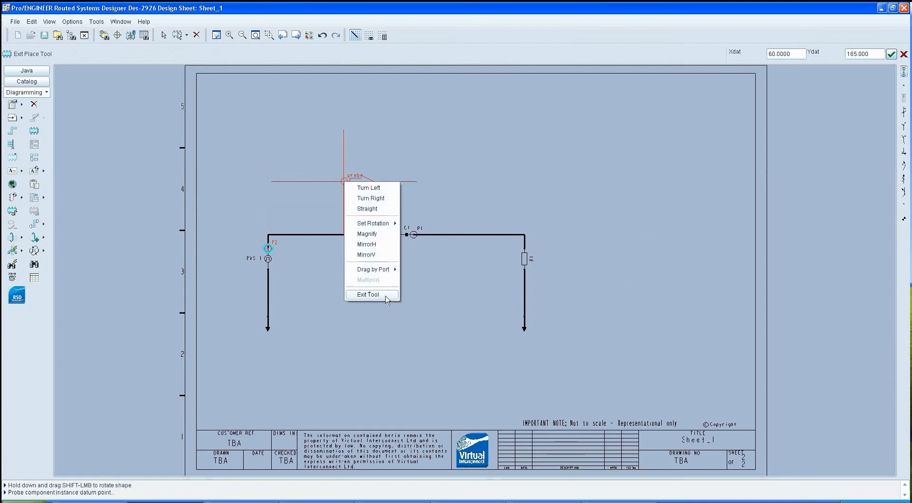
click(369, 294)
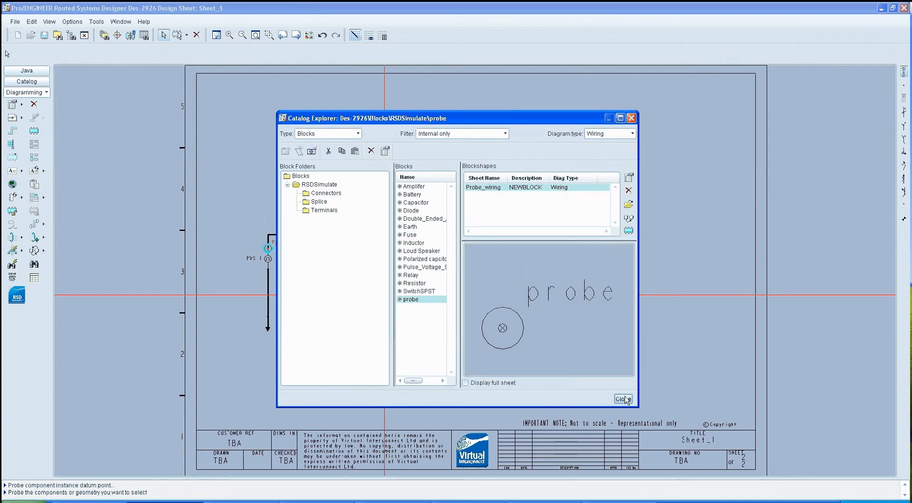
click(623, 399)
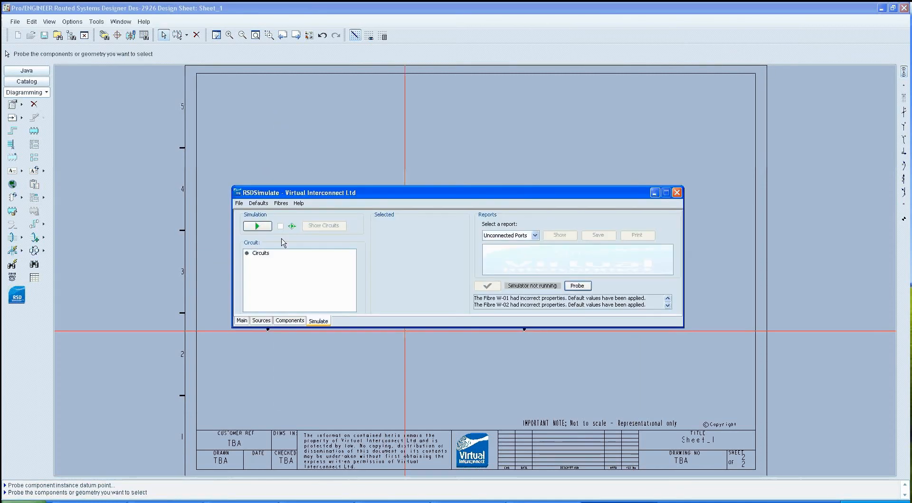
click(256, 226)
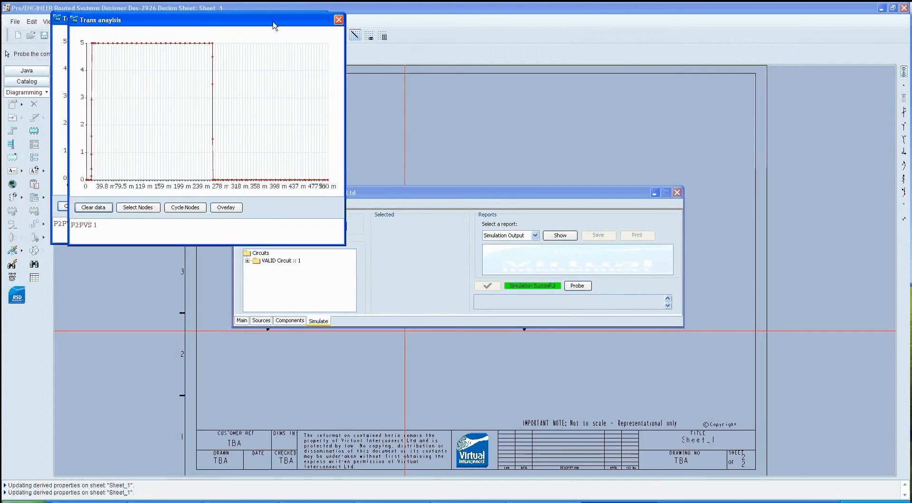
Overlay the P1:C1 capacitor node on the transient graph alongside the 5 V source pulse.
click(137, 207)
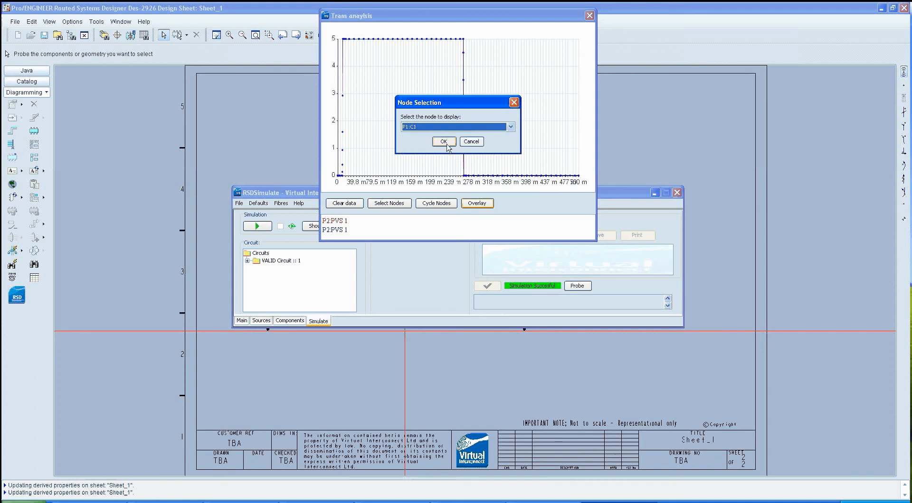
click(444, 141)
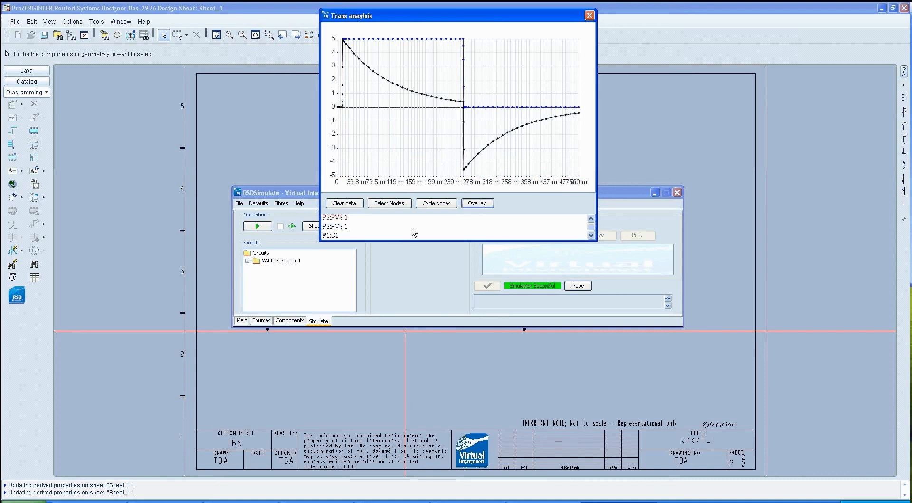
mouse_move(564, 141)
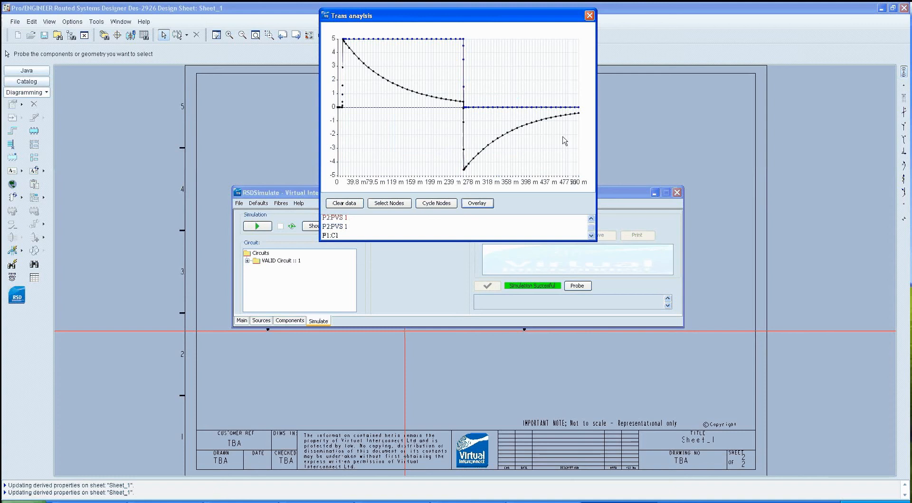